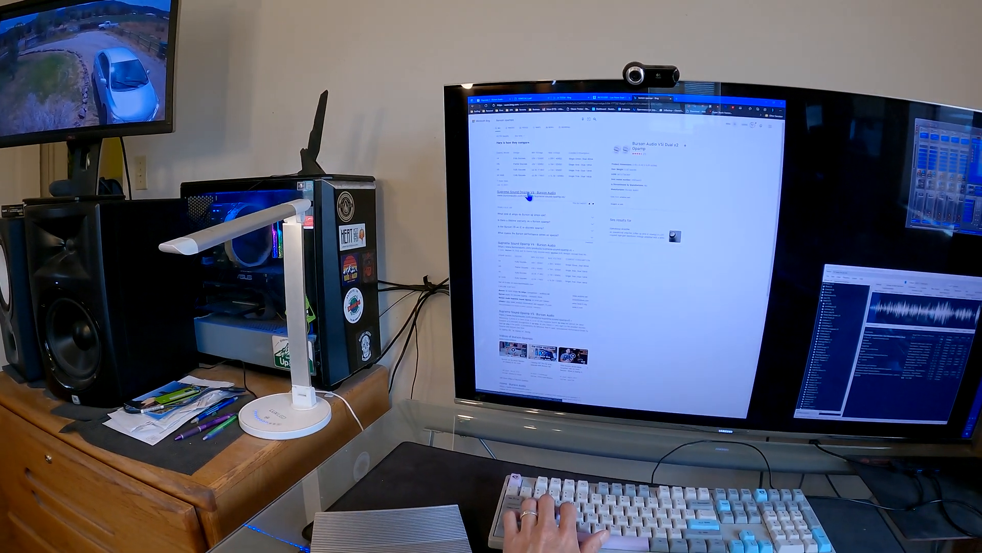
- Open the Burson Audio Sparrow op-amp page and scroll to its specification table and comparison charts
click(528, 191)
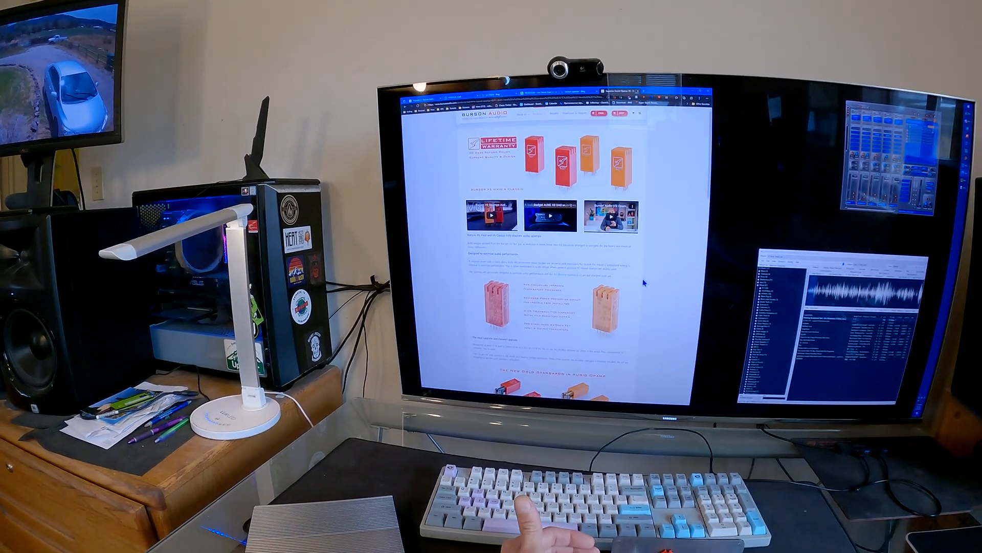
scroll(down, 3)
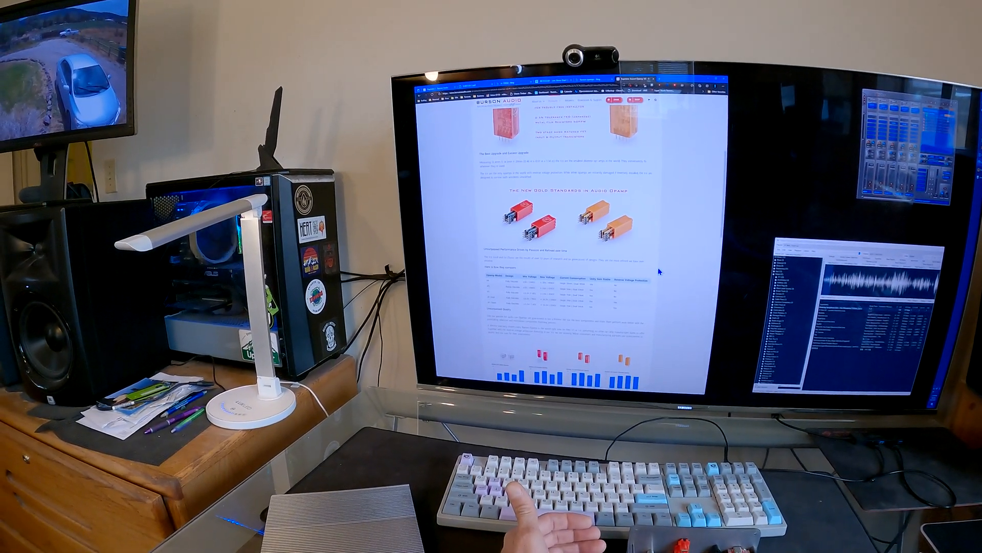
scroll(down, 3)
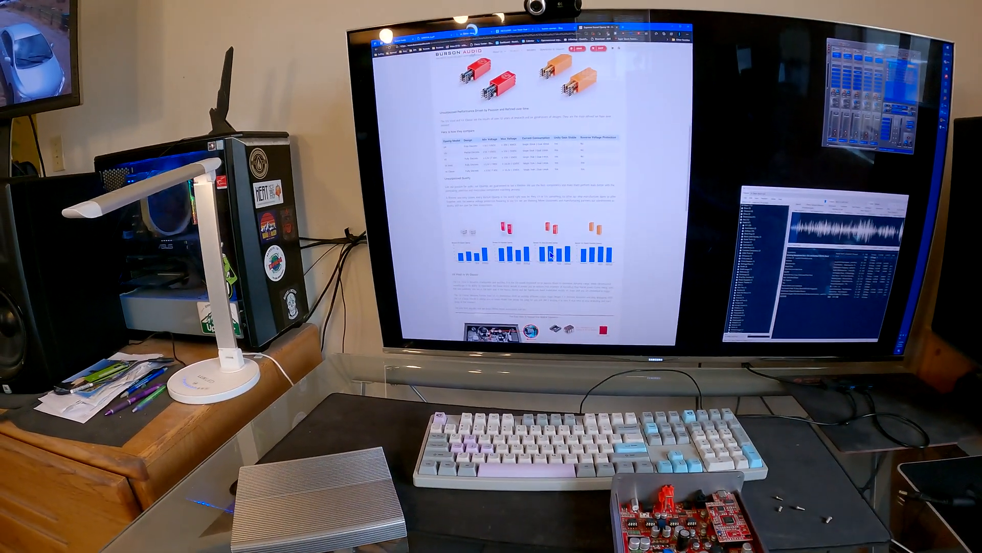
scroll(up, 3)
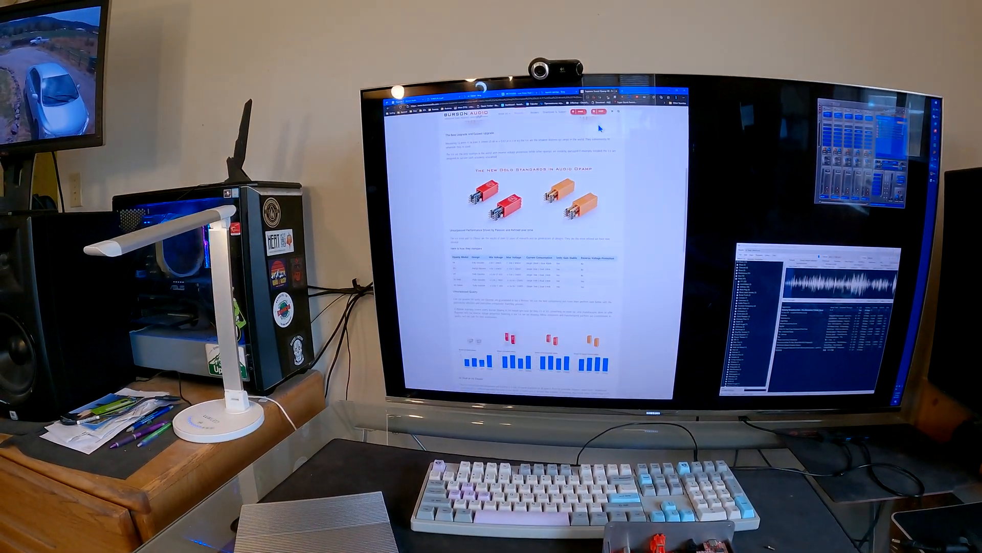